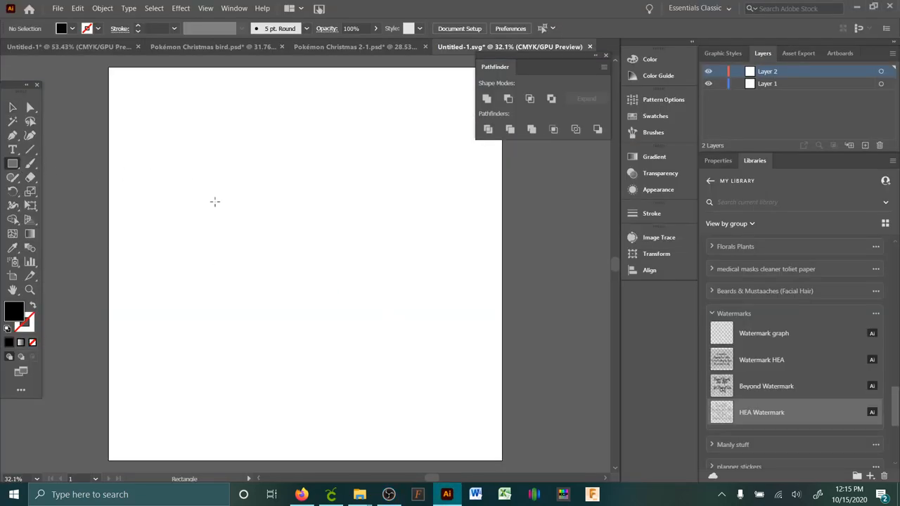
Draw a rectangle mid-artboard, ending with a 1 pt black stroke and no fill.
drag(224, 212, 425, 337)
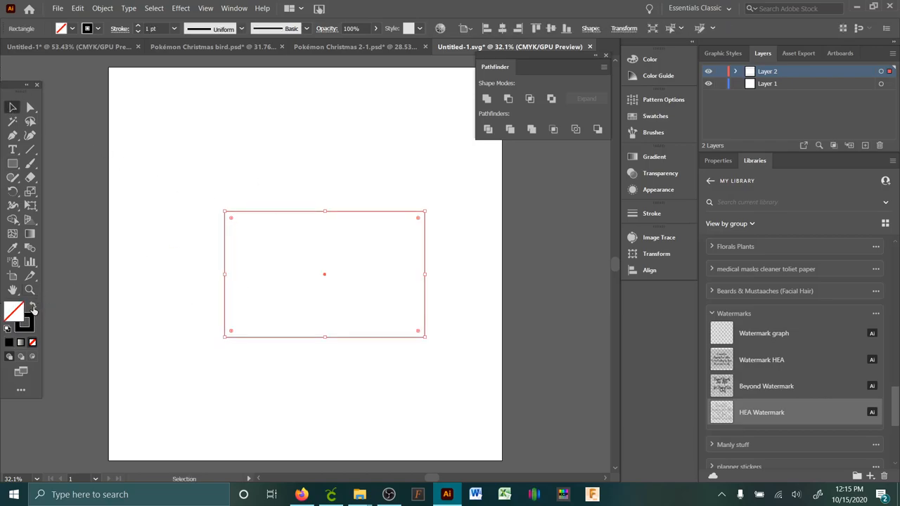
click(32, 311)
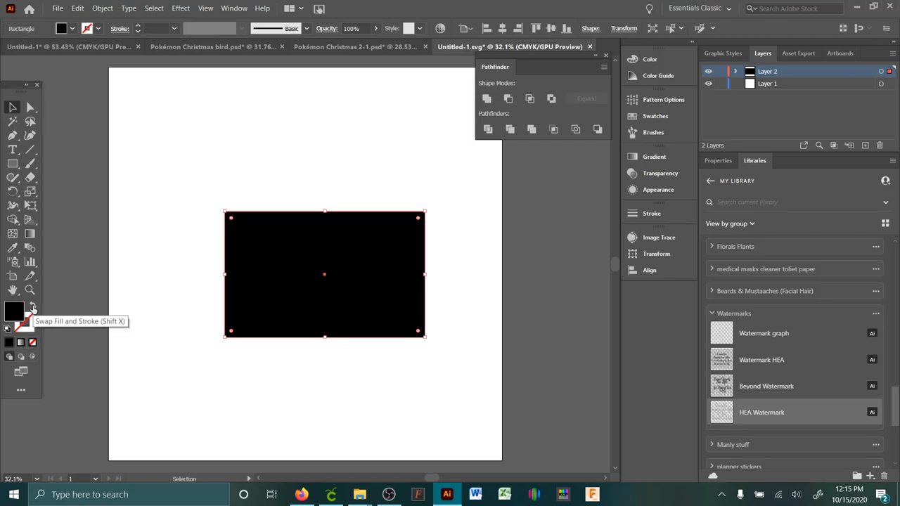
click(32, 308)
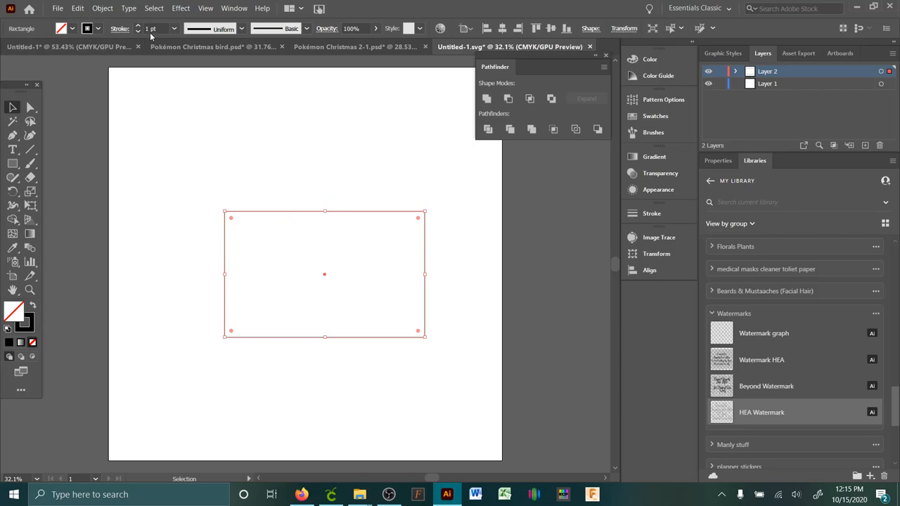
Set the rectangle's stroke weight to 10 pt in the Control bar.
click(173, 28)
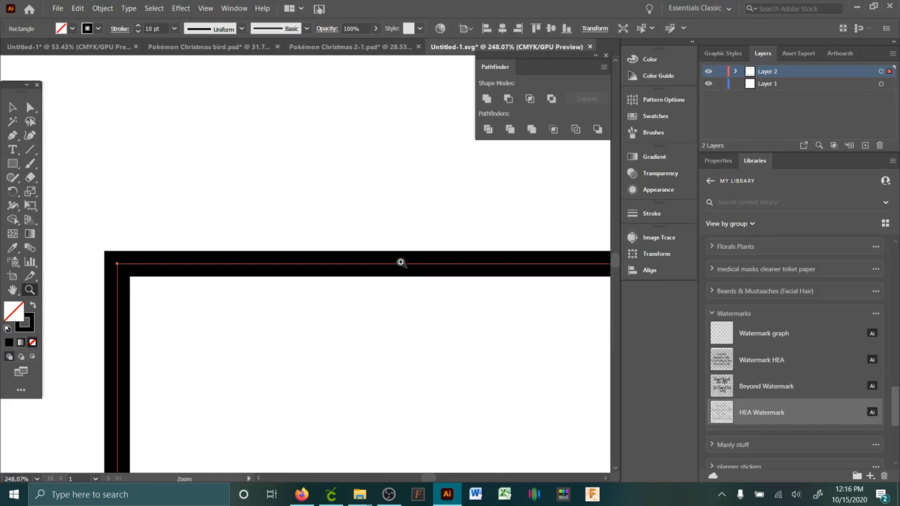
mouse_move(118, 239)
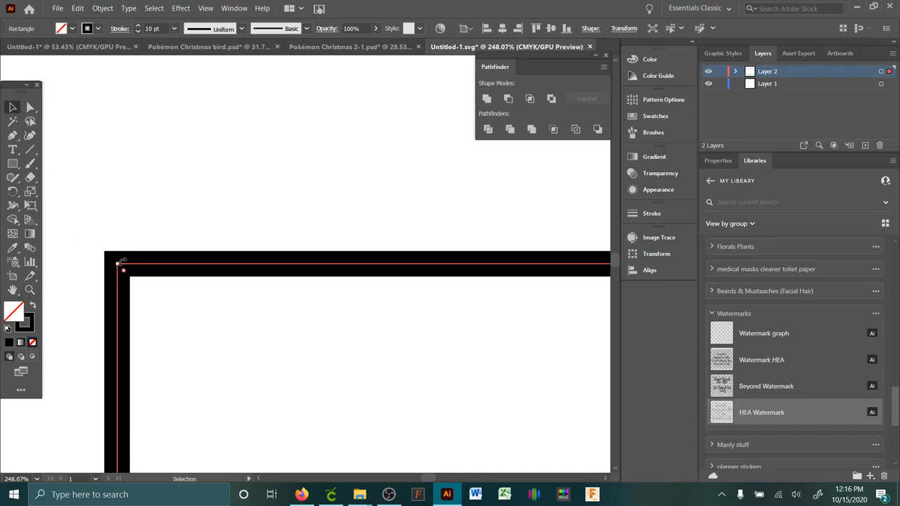
mouse_move(266, 271)
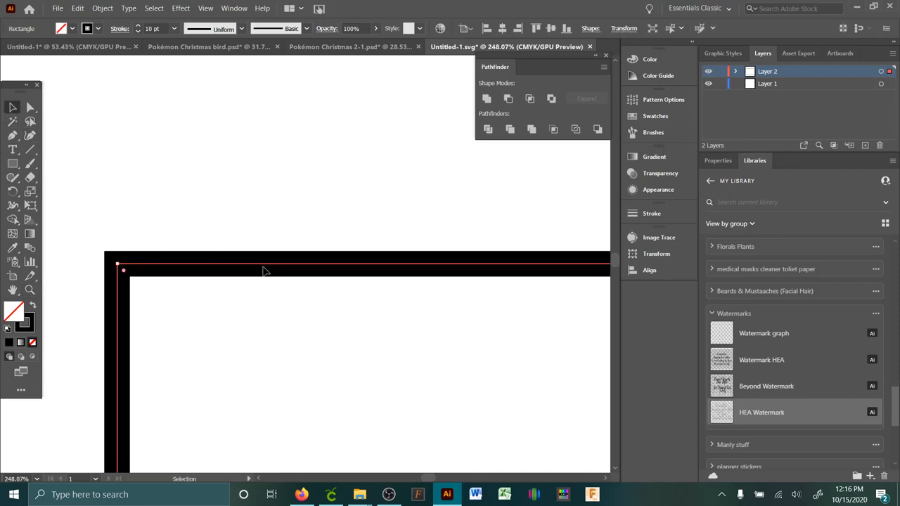
mouse_move(360, 282)
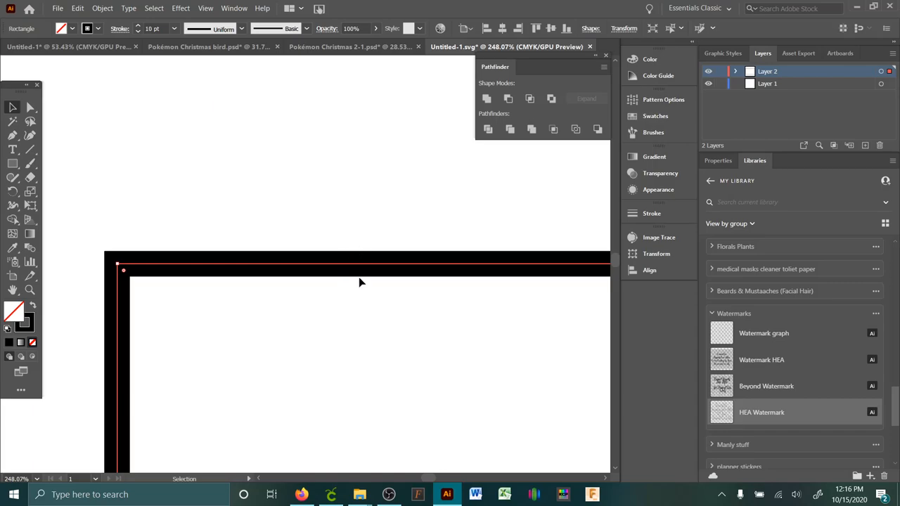
Expand the rectangle with Object > Expand, keeping Fill and Stroke checked.
click(102, 8)
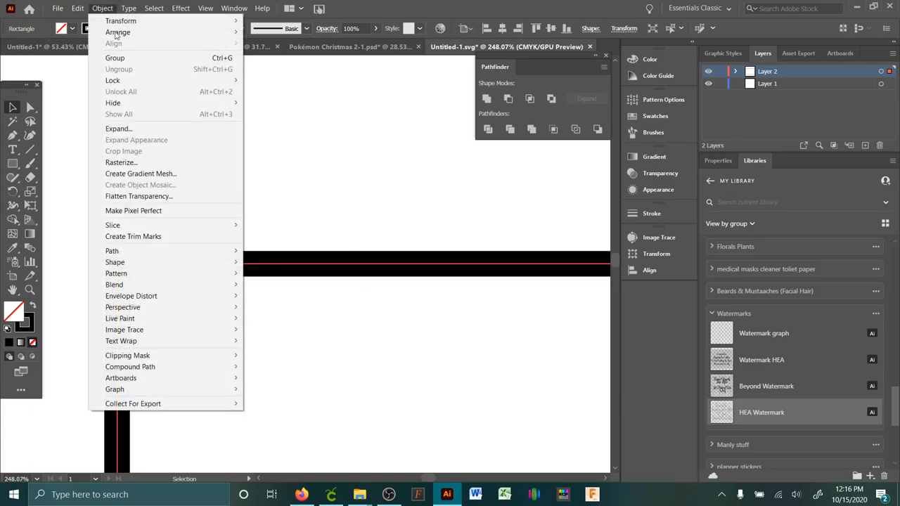
click(118, 128)
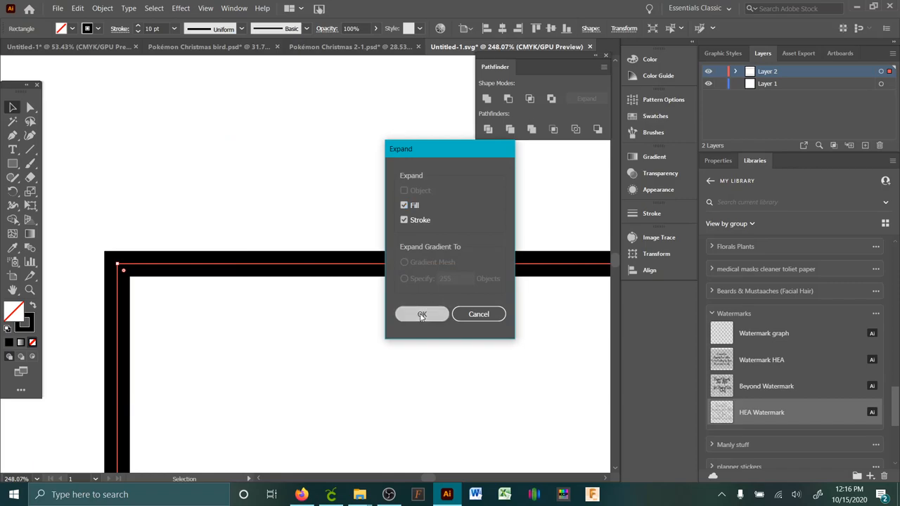
click(422, 314)
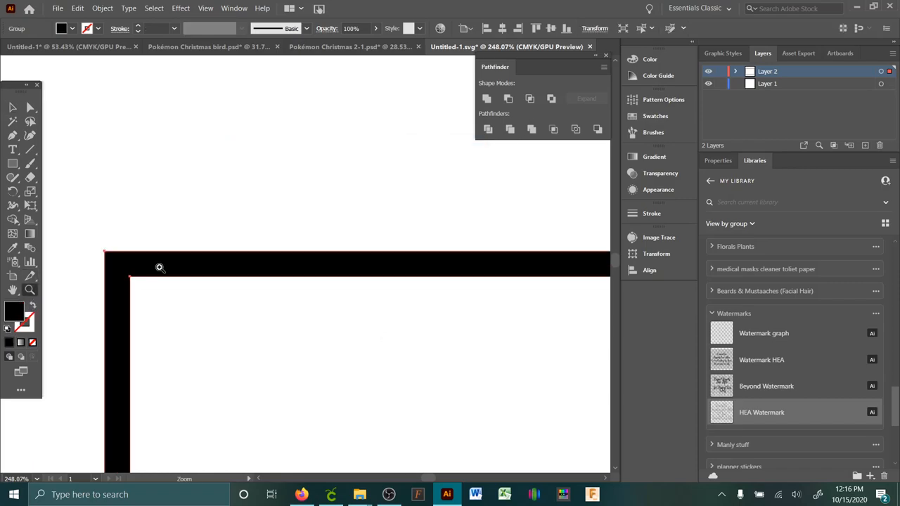